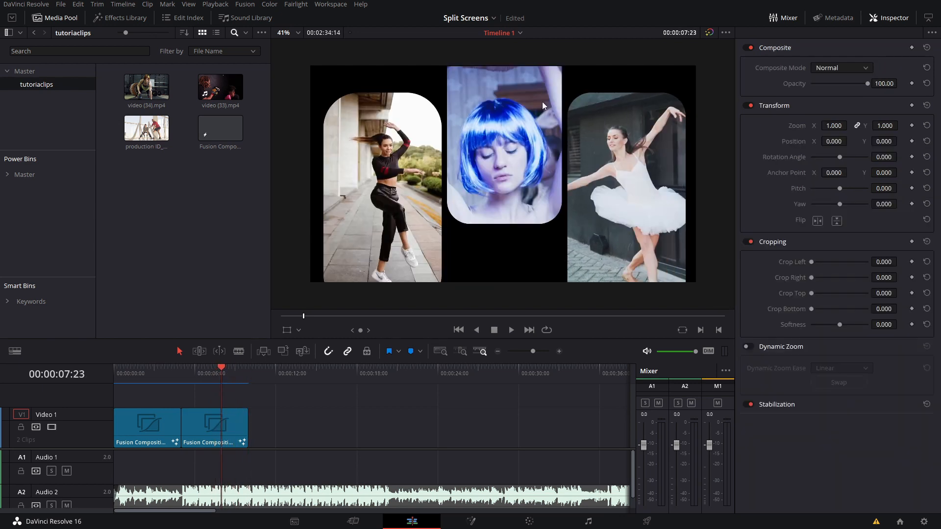
Create a new Fusion composition from the media pool's context menu
right_click(205, 183)
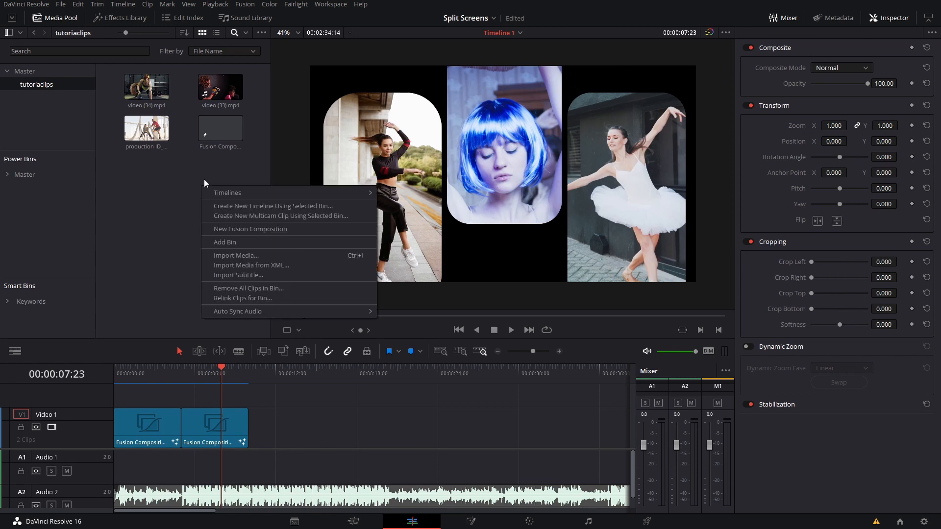
mouse_move(255, 228)
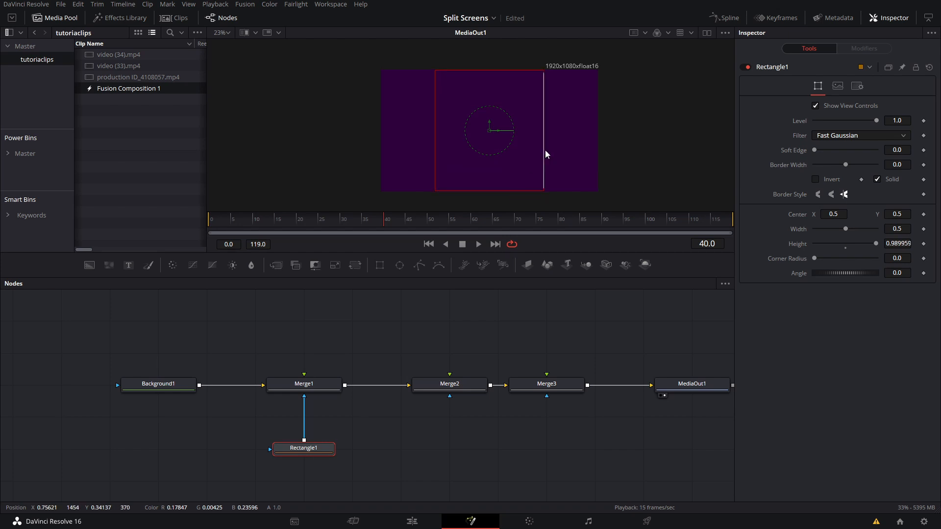
Narrow Rectangle1 into a vertical panel at left and spread its copies to centre and right
left_click_drag(845, 229, 835, 228)
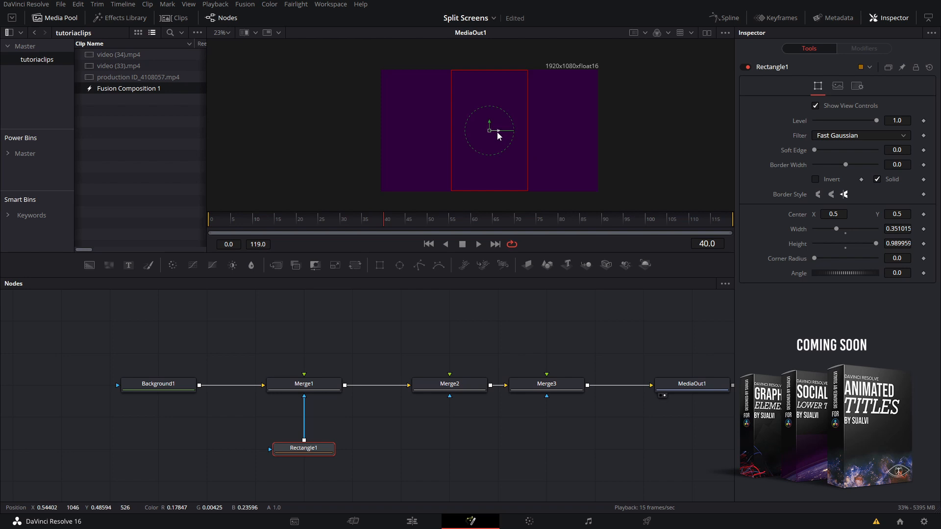
left_click_drag(489, 130, 424, 130)
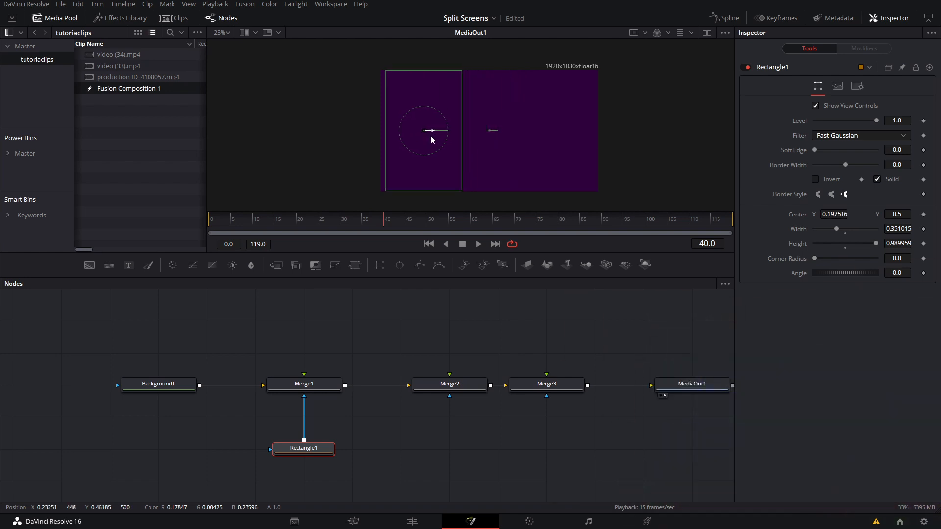
left_click_drag(423, 130, 422, 127)
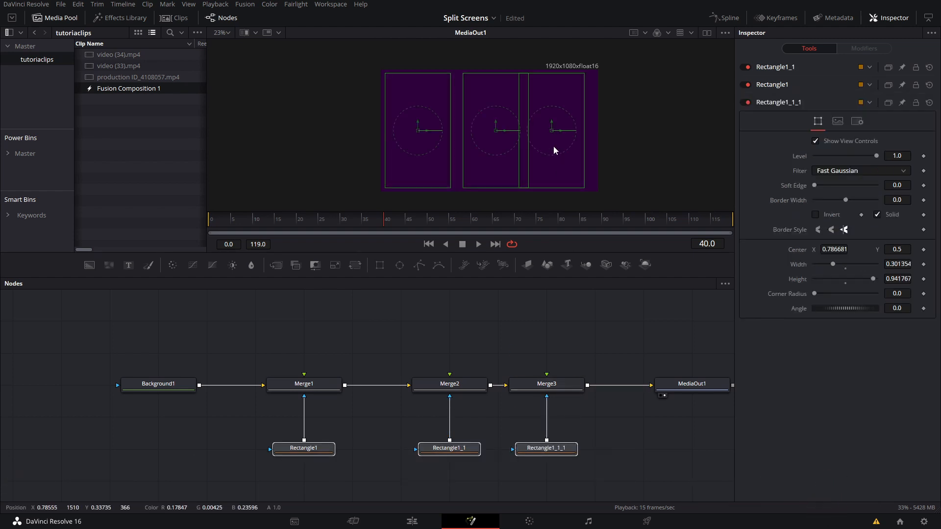
left_click_drag(547, 130, 565, 130)
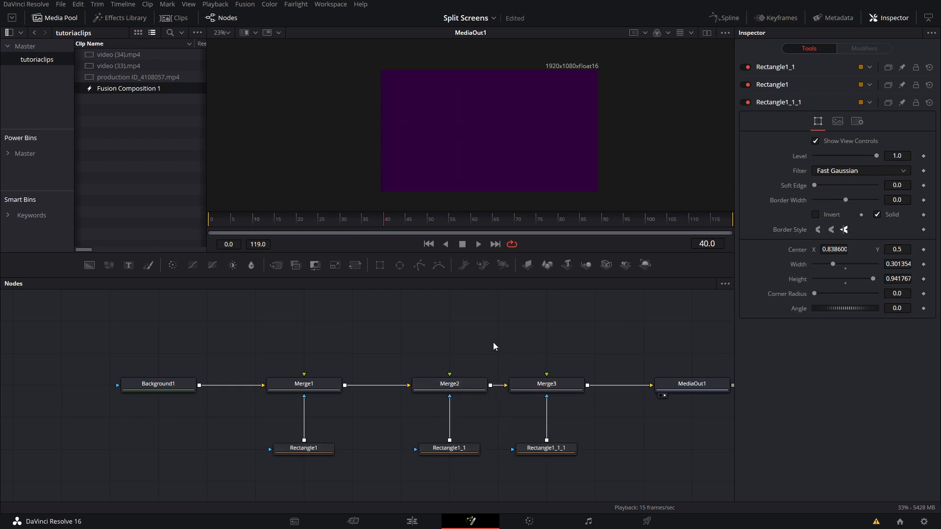
Drag a video clip into the node graph and add a Transform tool after it
left_click_drag(118, 54, 294, 321)
type("trans")
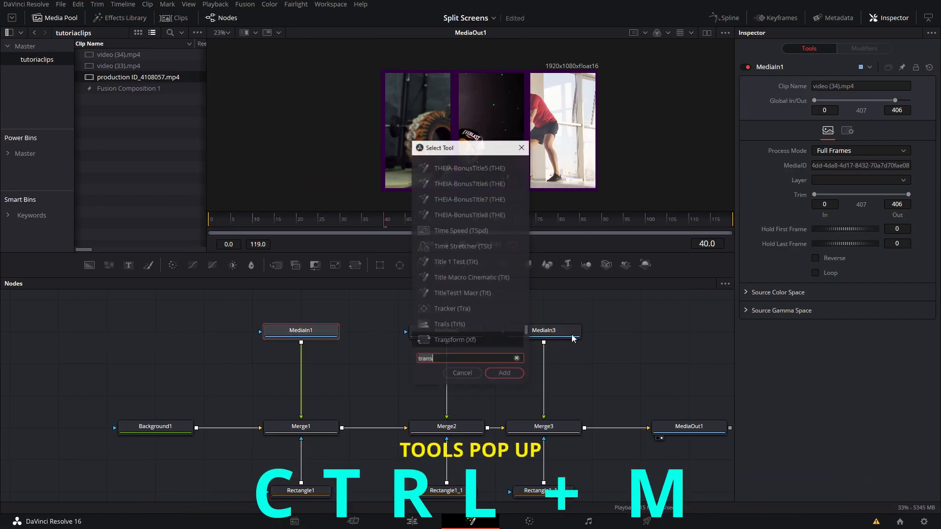
key("Backspace")
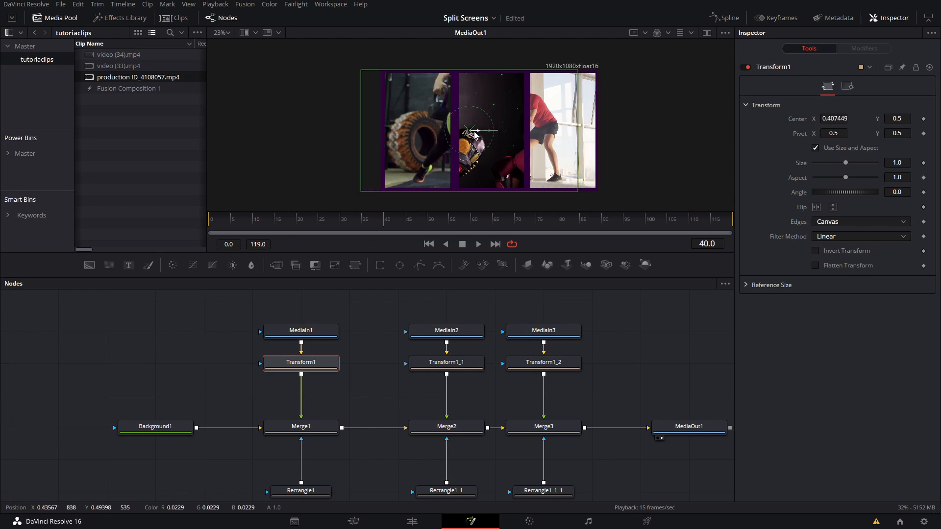
Shift the first clip inside its panel and select the third clip's Transform to reframe
left_click_drag(475, 132, 429, 129)
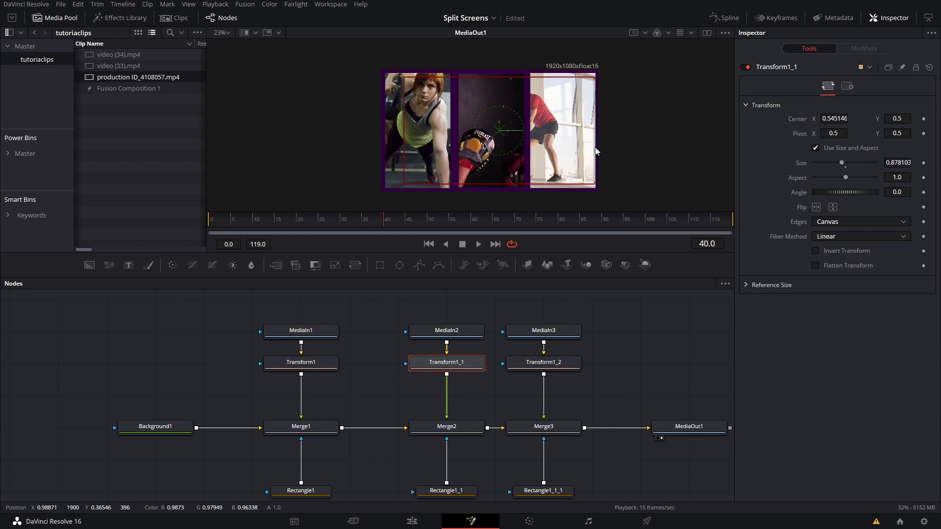
left_click(542, 362)
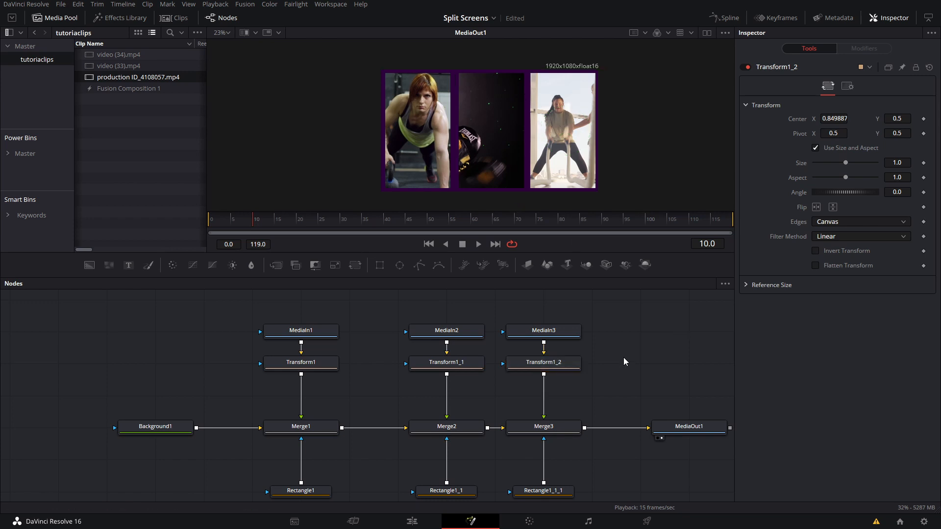
mouse_move(466, 371)
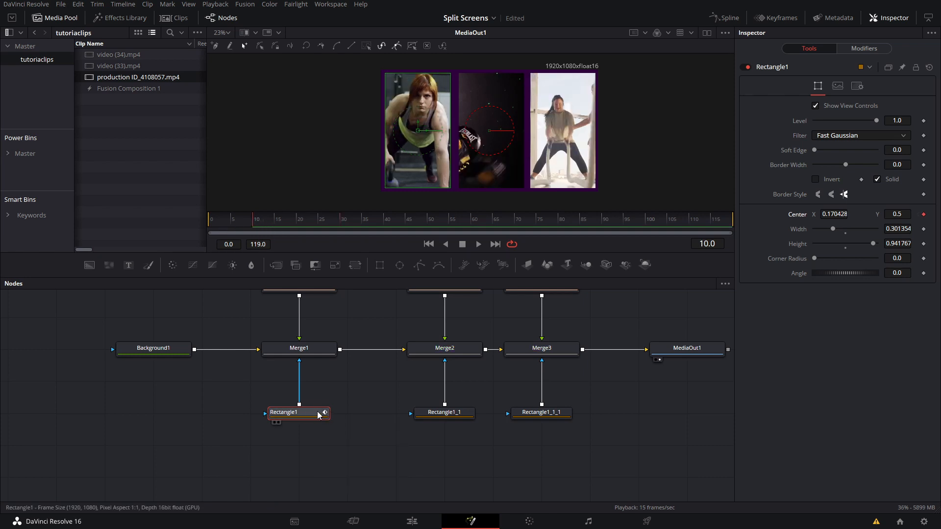
Keyframe the panels' Center at frame 20, then return to frame 0 for the off-screen start
left_click(300, 219)
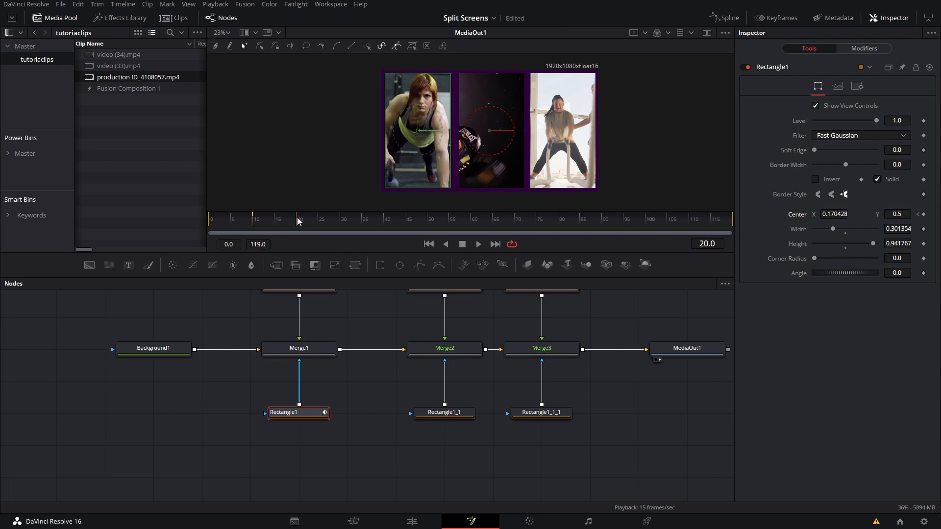
left_click(445, 413)
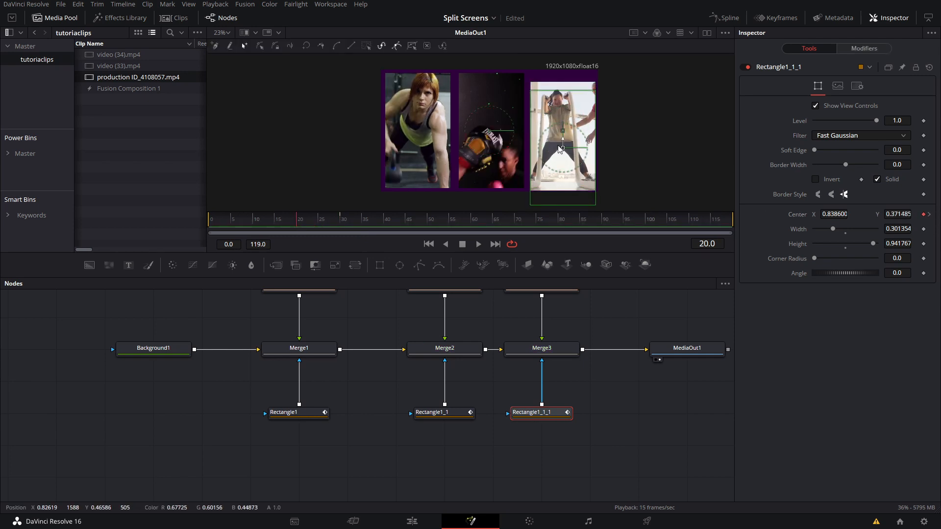
left_click(445, 413)
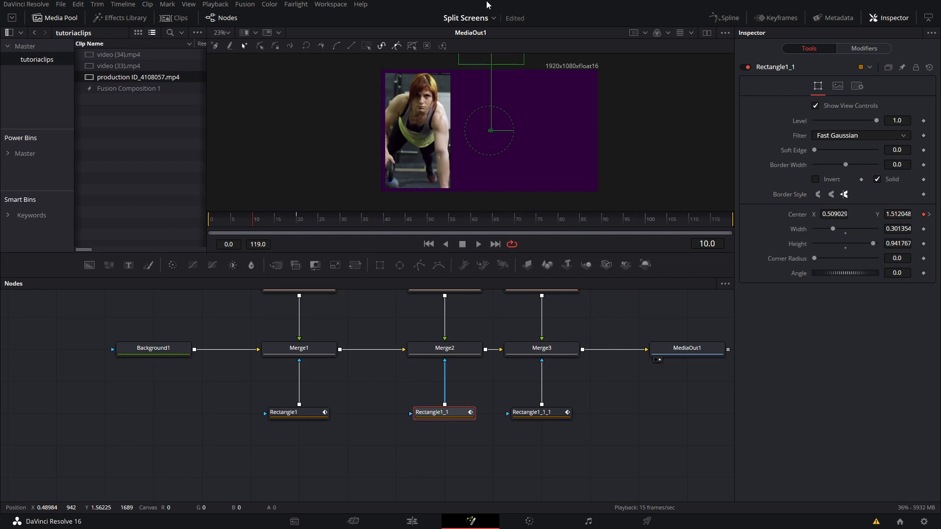
left_click(284, 412)
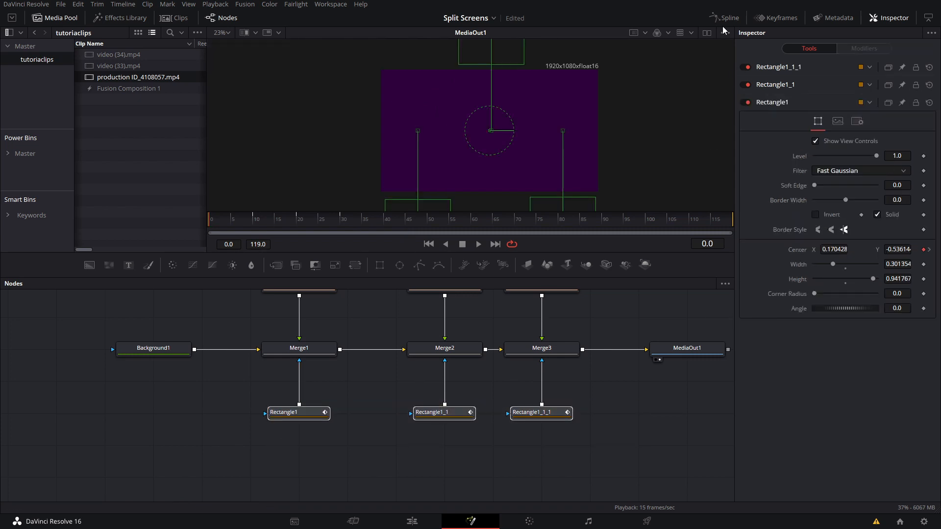
Show the Spline editor and select every keyframe to ease the curves
left_click(728, 17)
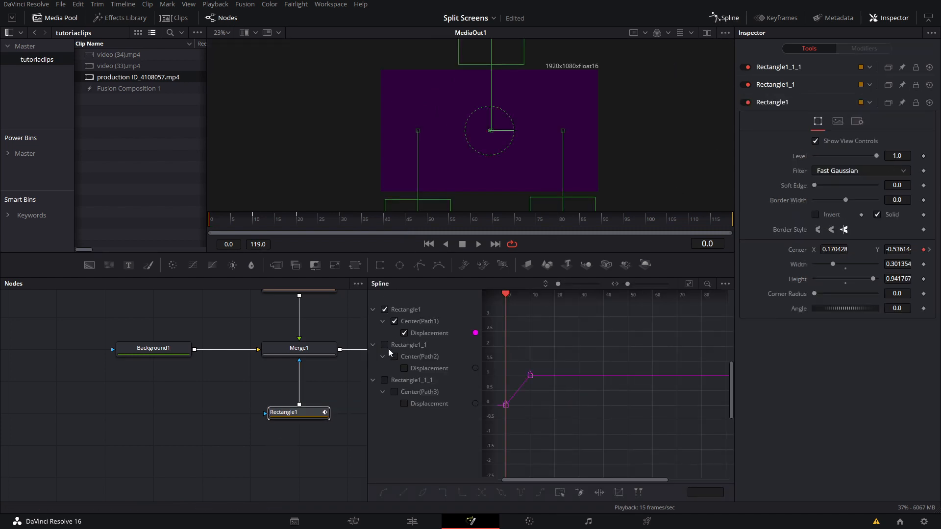
key("ctrl+a")
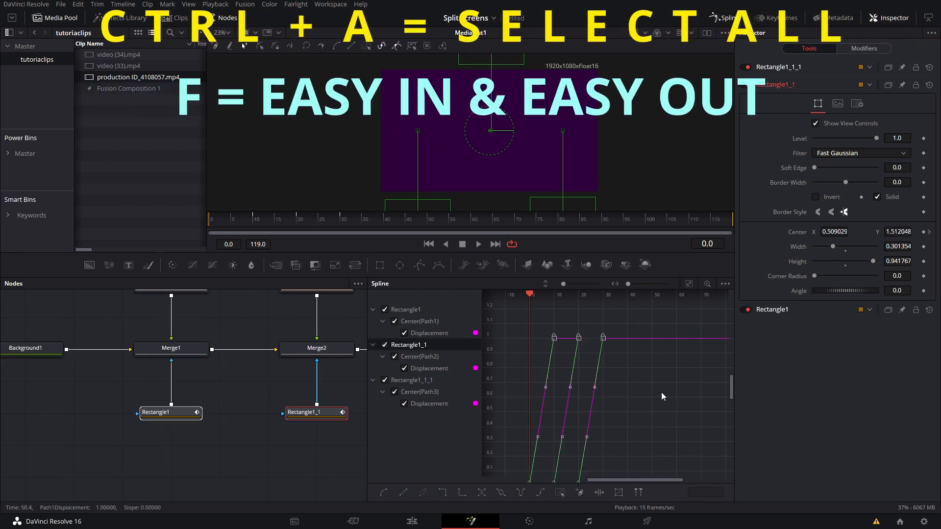